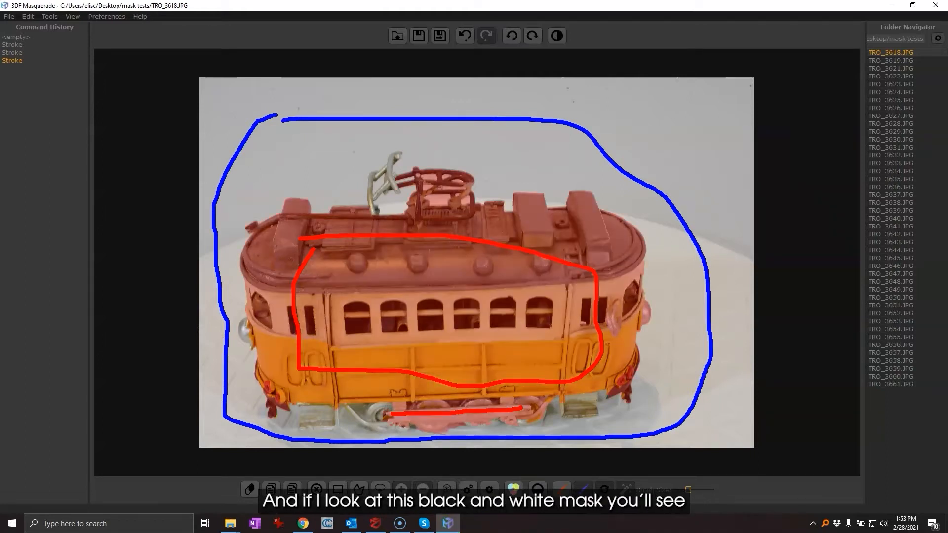
- Preview the mask, undo the stray blue stroke by the wheels, and reselect the red keep brush
{"action": "left_click", "coordinate": [556, 36]}
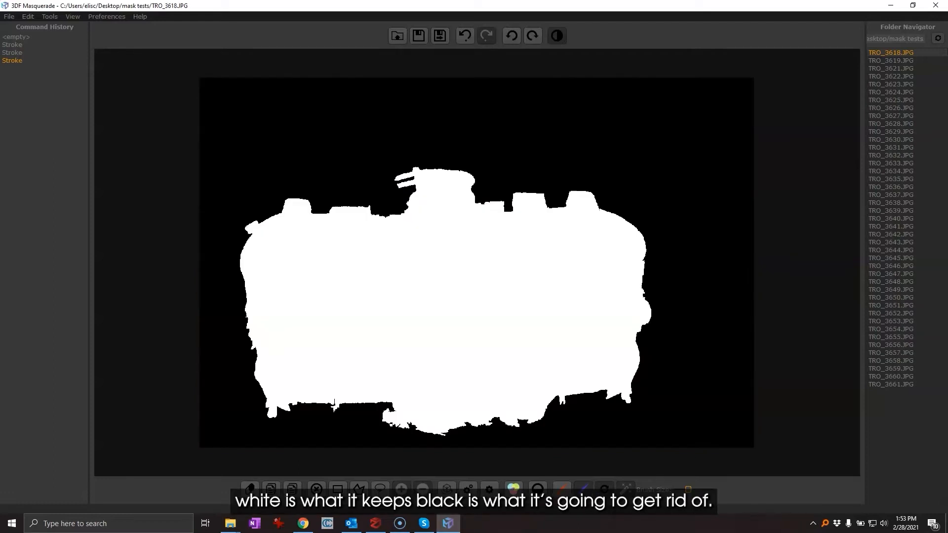
{"action": "left_click", "coordinate": [555, 36]}
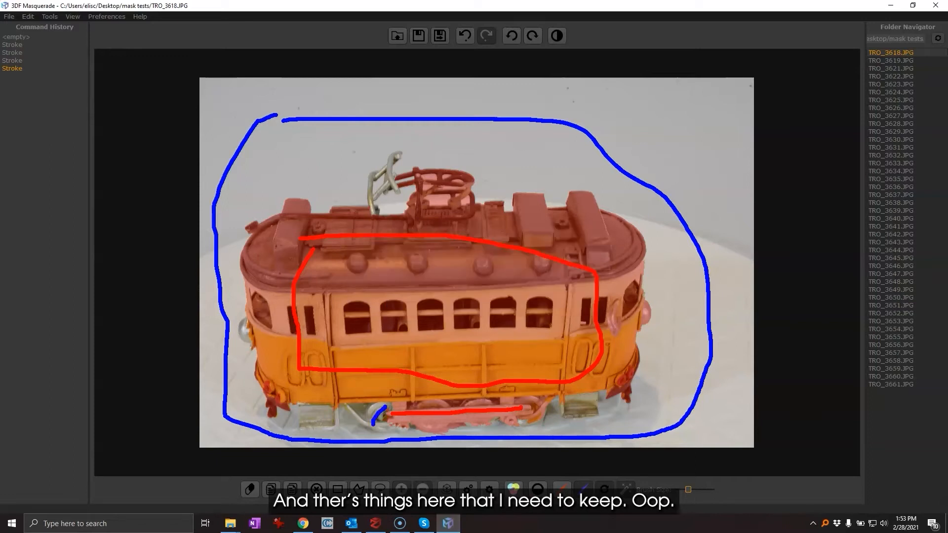
{"action": "left_click", "coordinate": [463, 36]}
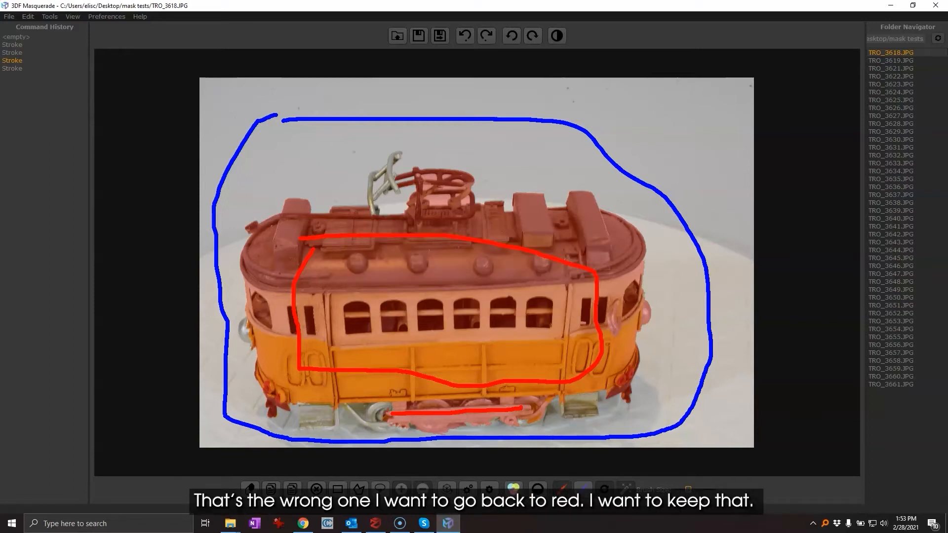
{"action": "left_click", "coordinate": [487, 36]}
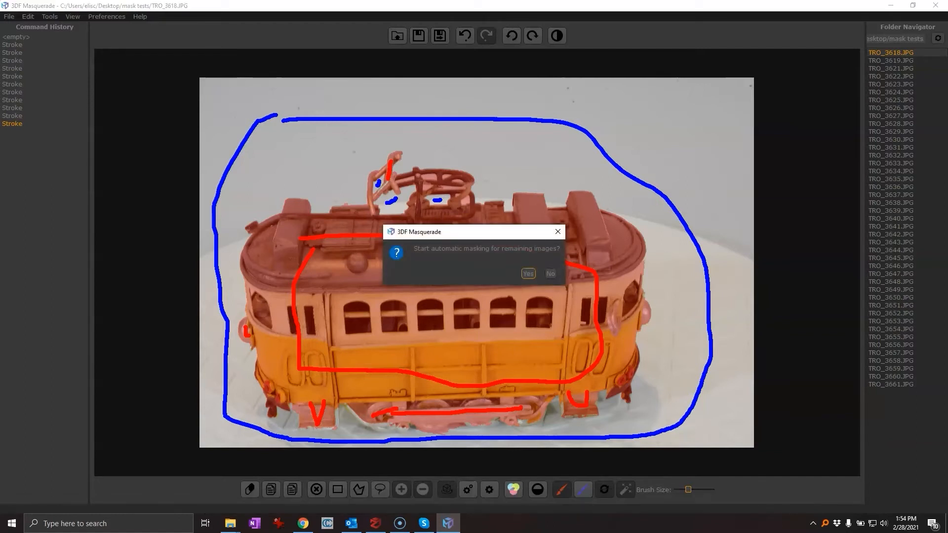
- Confirm Yes to begin automatic masking of the remaining tram images
{"action": "left_click", "coordinate": [527, 273]}
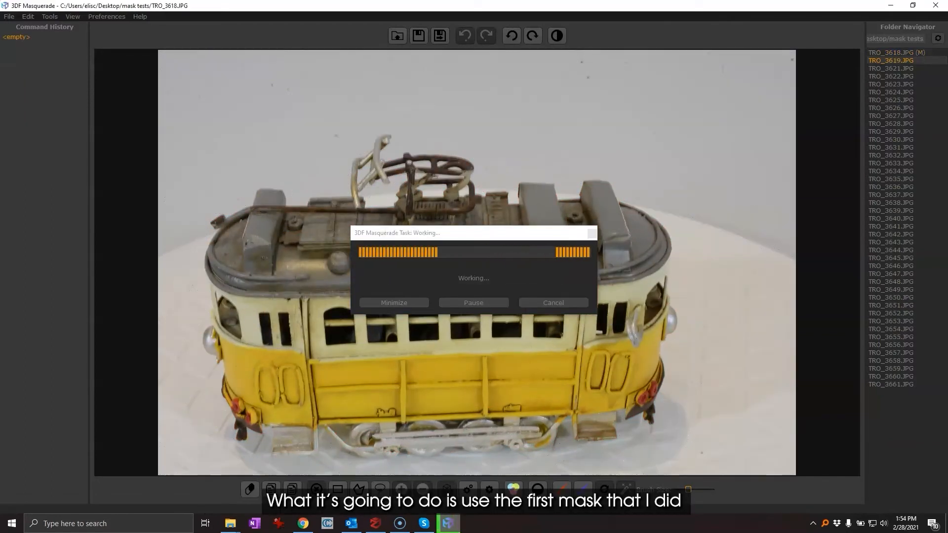